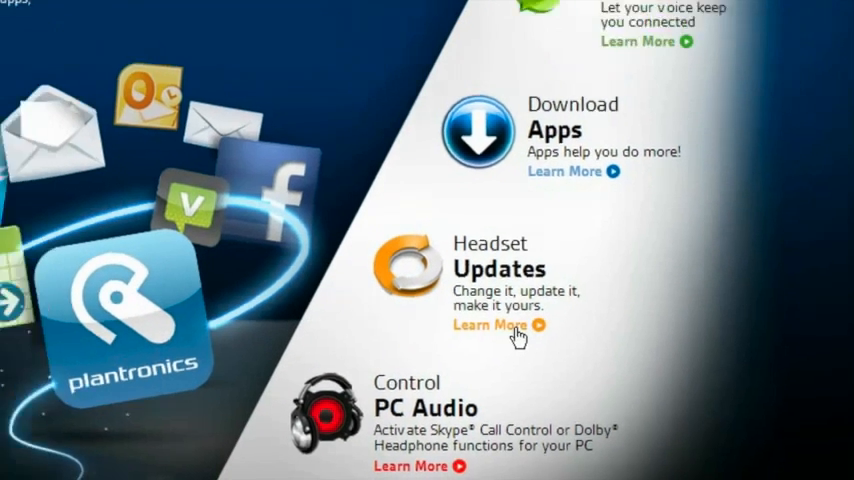
- Go to Headset Updates via Learn More on the Plantronics website
left_click(488, 324)
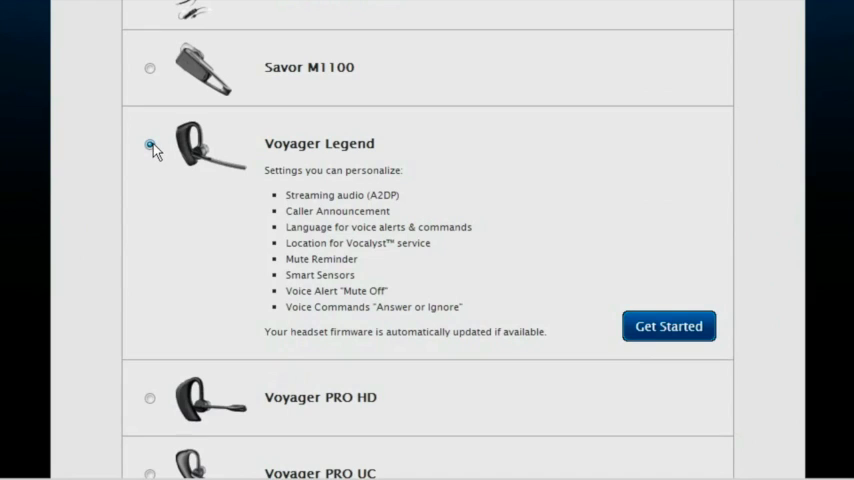
- Begin personalizing the Voyager Legend and start the 3 Easy Steps flow
left_click(668, 324)
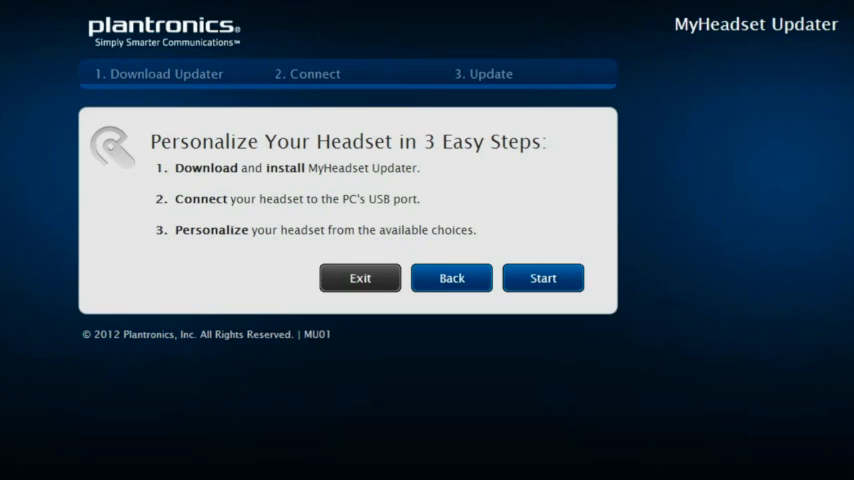
mouse_move(600, 296)
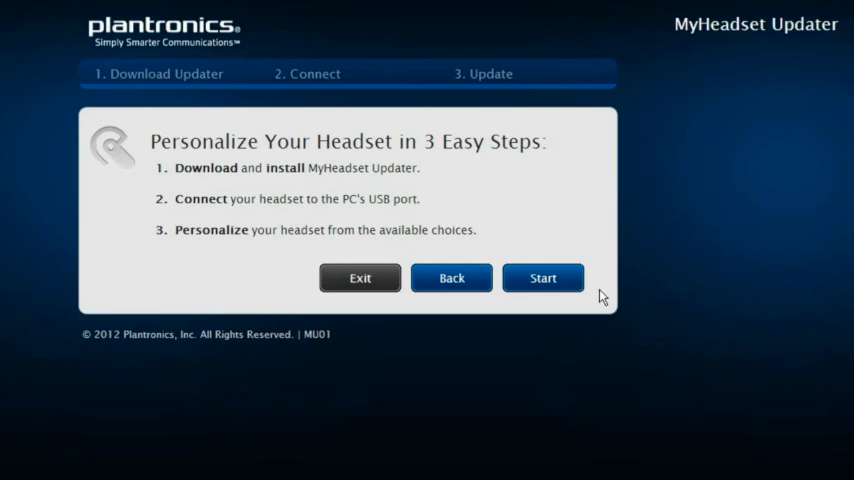
left_click(544, 278)
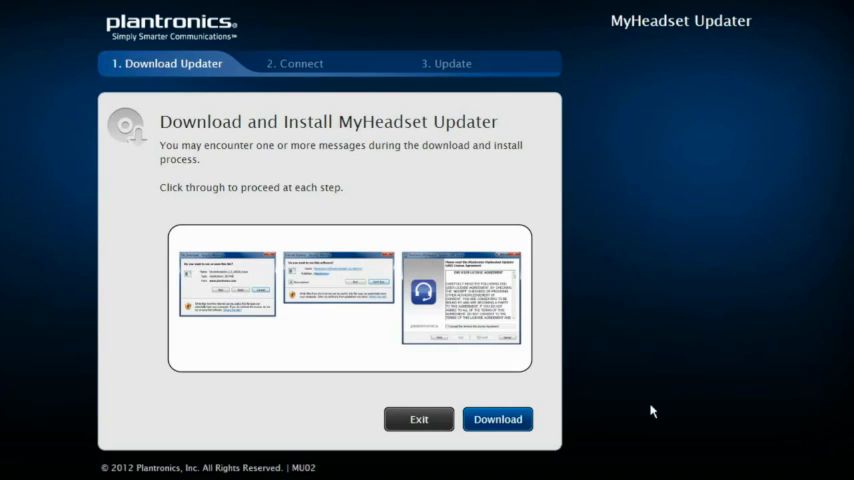
- Download MyHeadset Updater, accept the license agreement, install it and finish setup
left_click(496, 420)
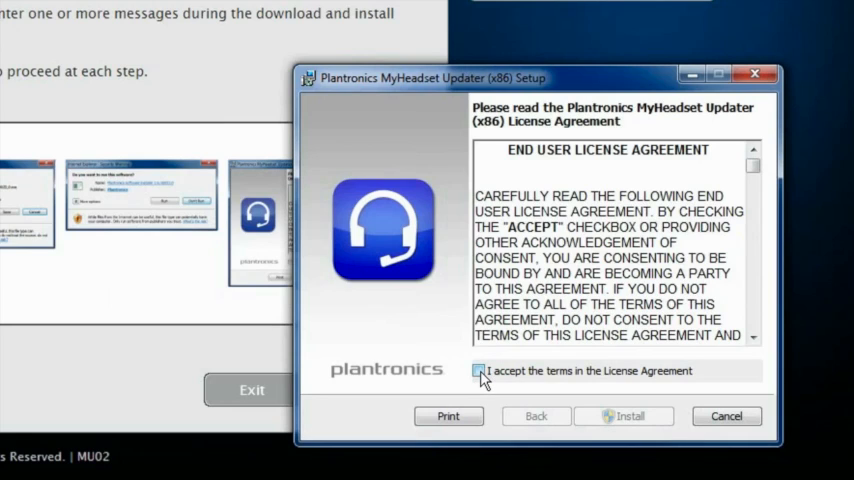
left_click(478, 372)
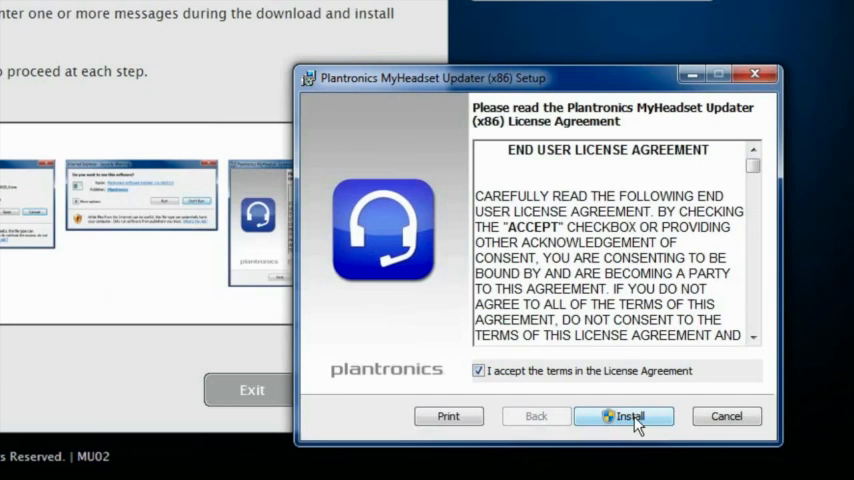
left_click(624, 416)
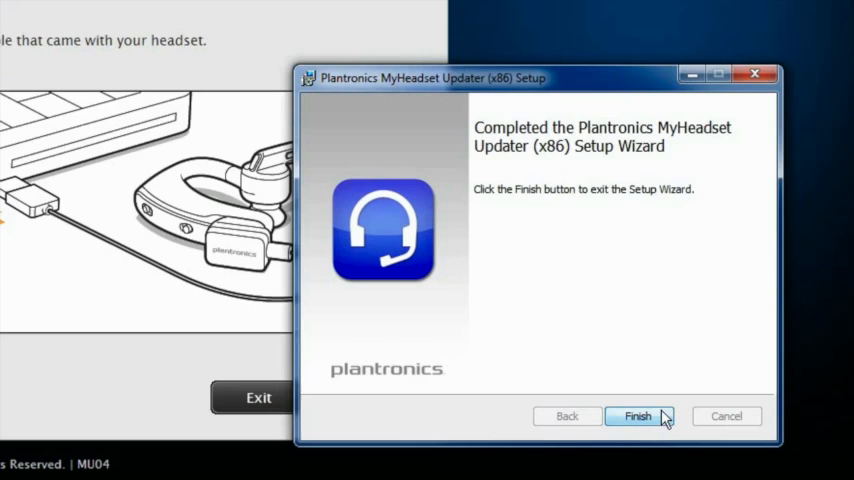
left_click(638, 416)
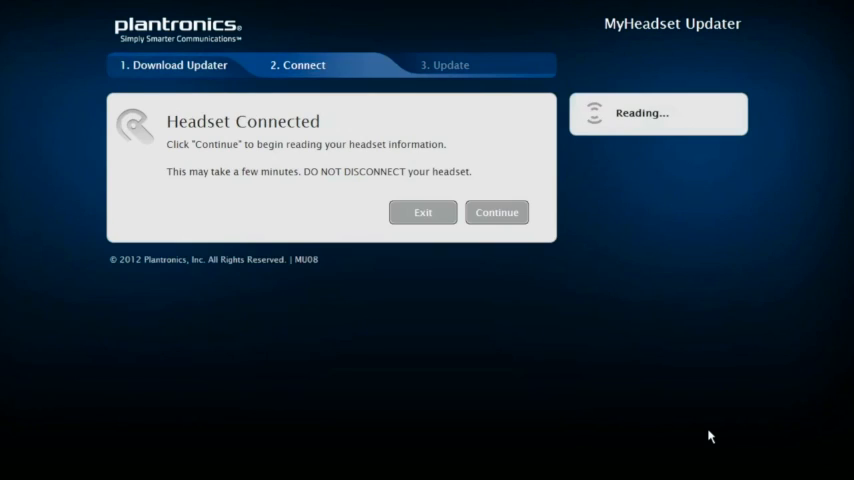
- Read the connected headset and review its personalization settings through to the update step
left_click(496, 212)
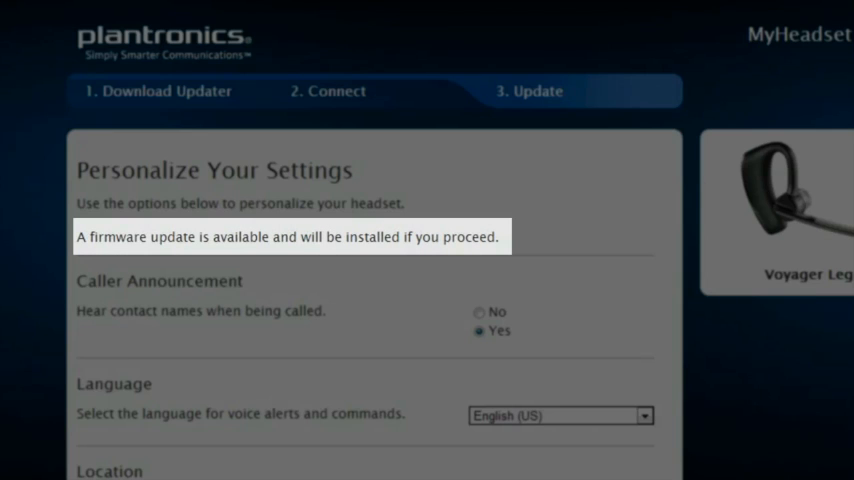
left_click(678, 168)
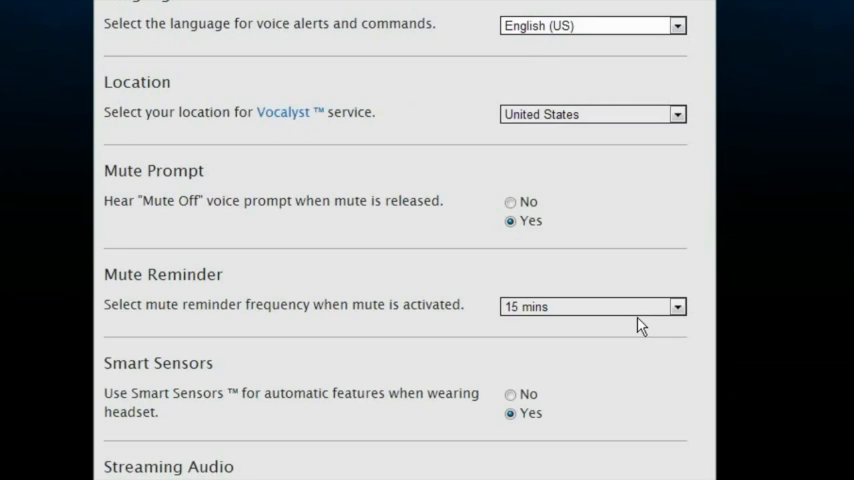
mouse_move(520, 400)
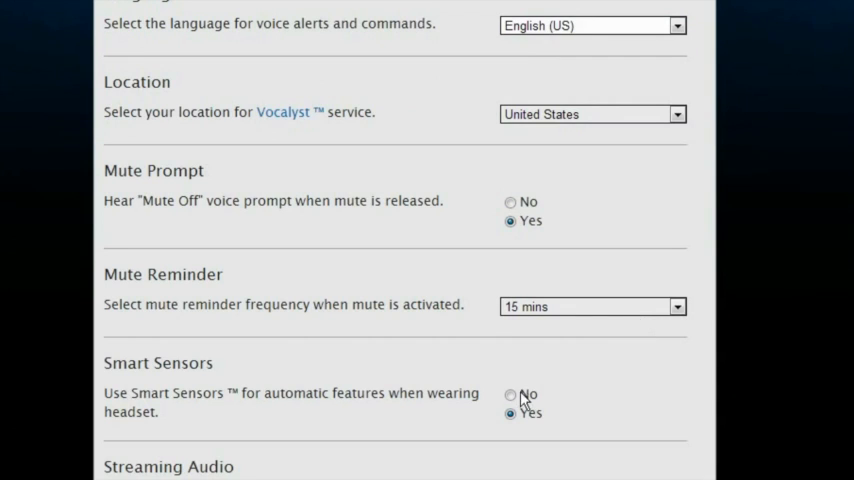
left_click(512, 394)
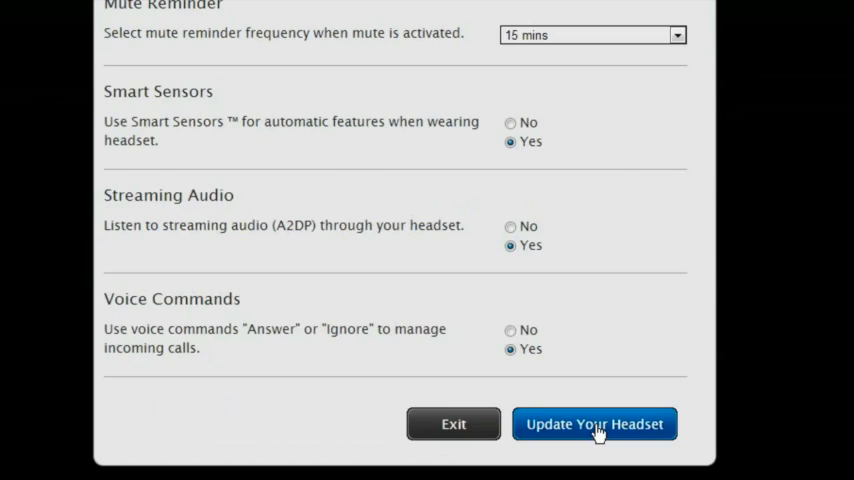
- Submit the settings for review, save them and load firmware 44 onto the headset
left_click(594, 424)
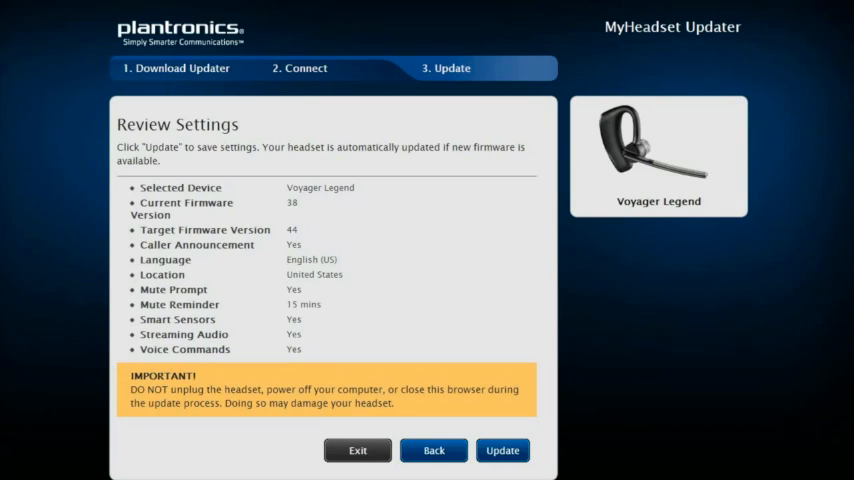
left_click(502, 450)
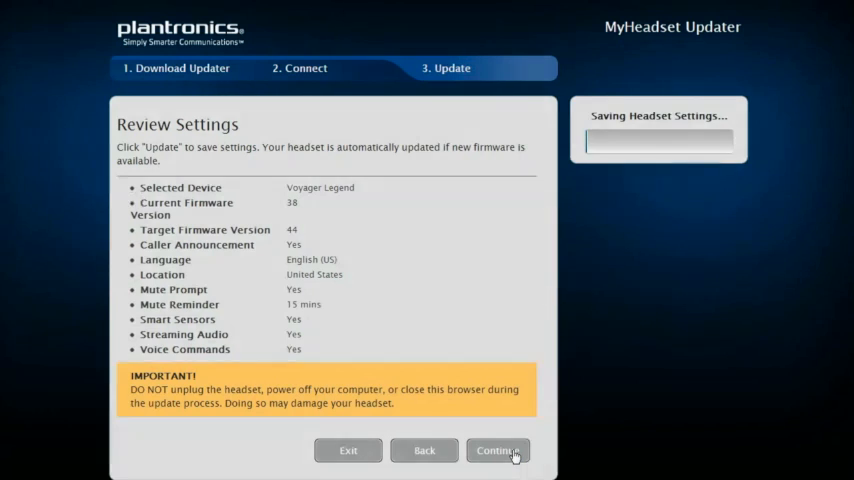
left_click(496, 450)
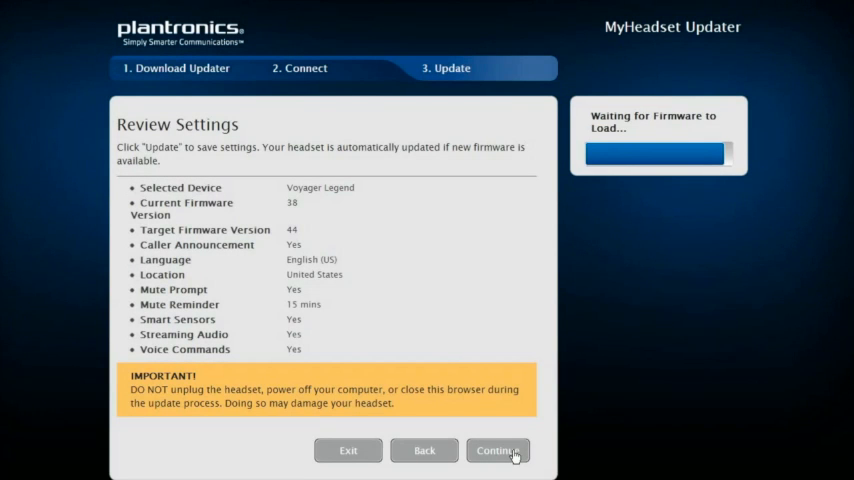
left_click(498, 450)
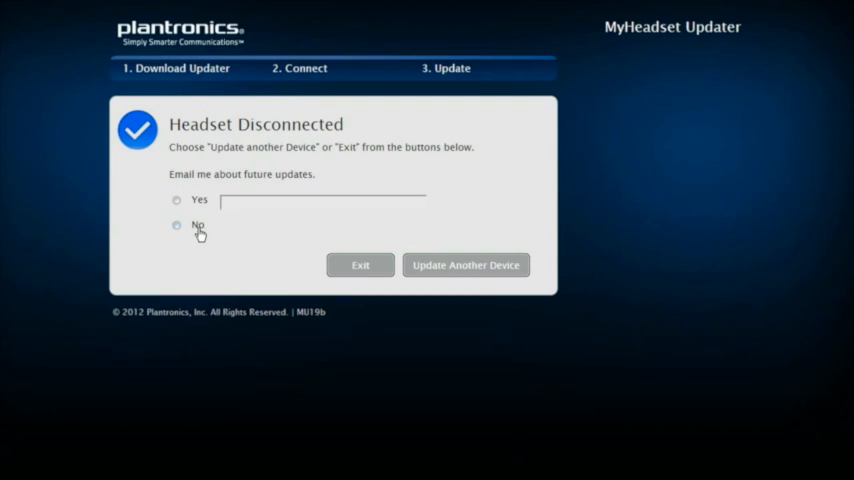
- Set 'Email me about future updates' to No on the Headset Disconnected screen
left_click(176, 224)
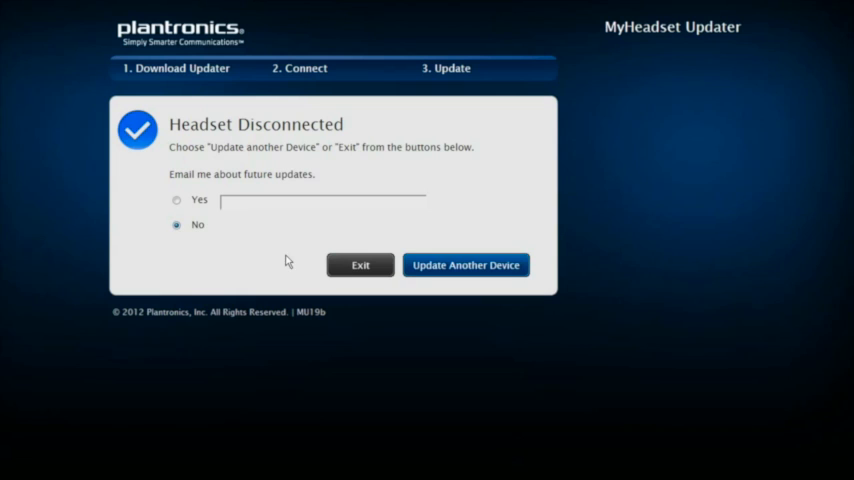